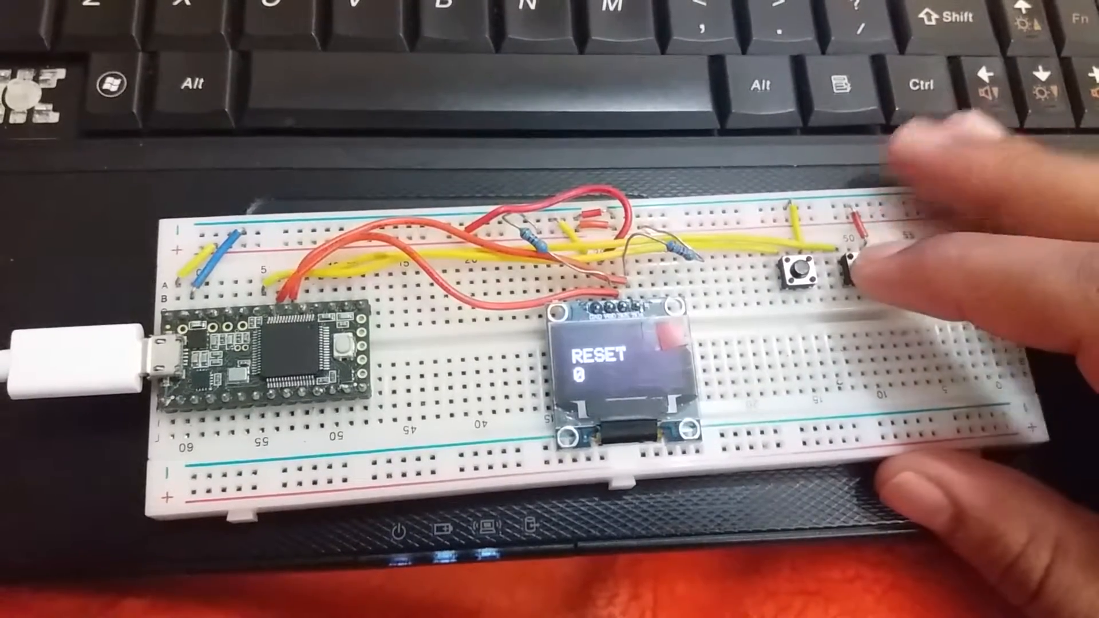
Press the breadboard buttons to start the counter from 0, stop it, then restart it
{"action": "left_click", "coordinate": [859, 269]}
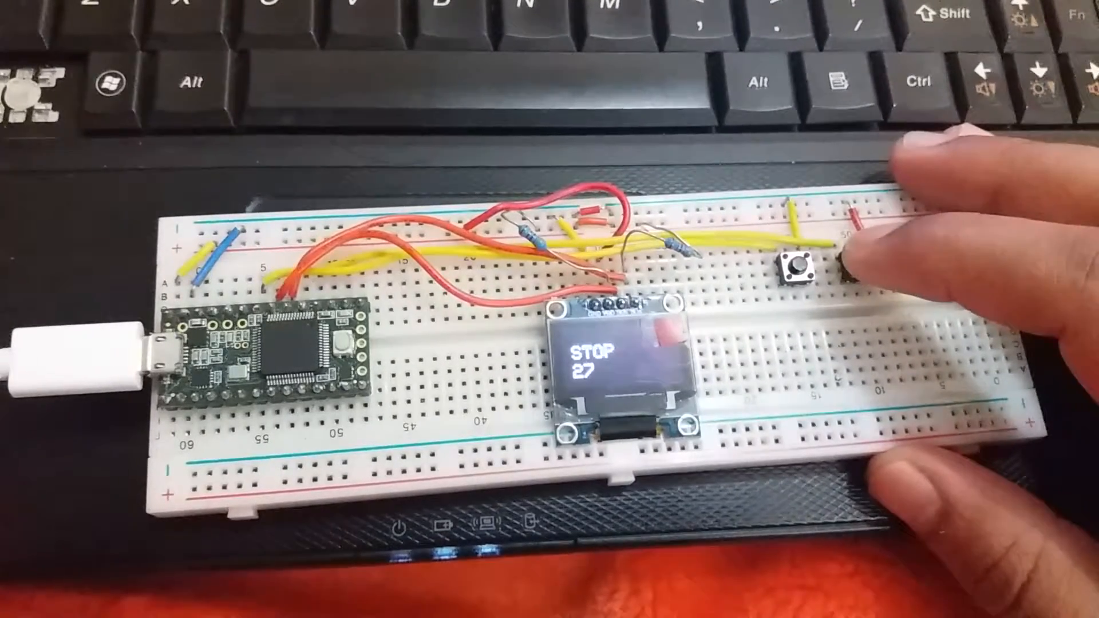
{"action": "left_click", "coordinate": [859, 259]}
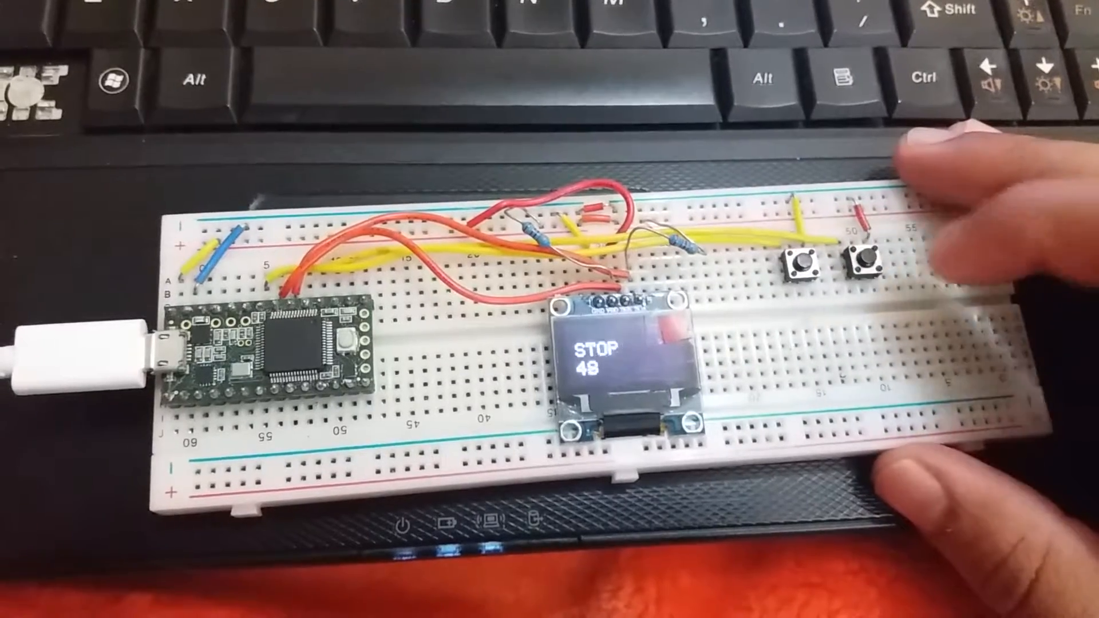
{"action": "left_click", "coordinate": [861, 263]}
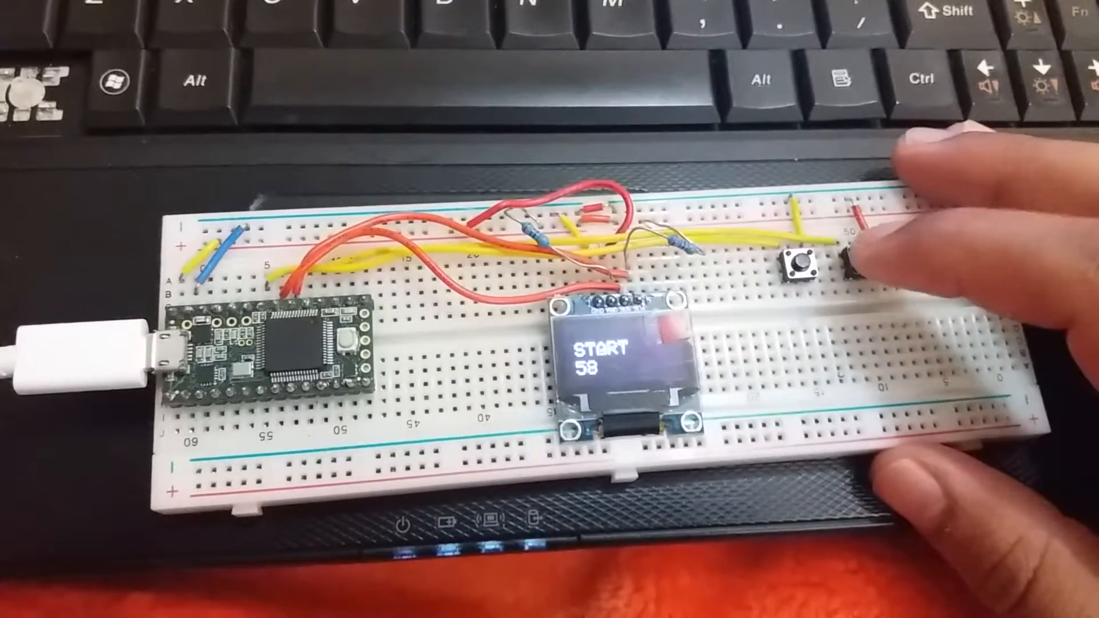